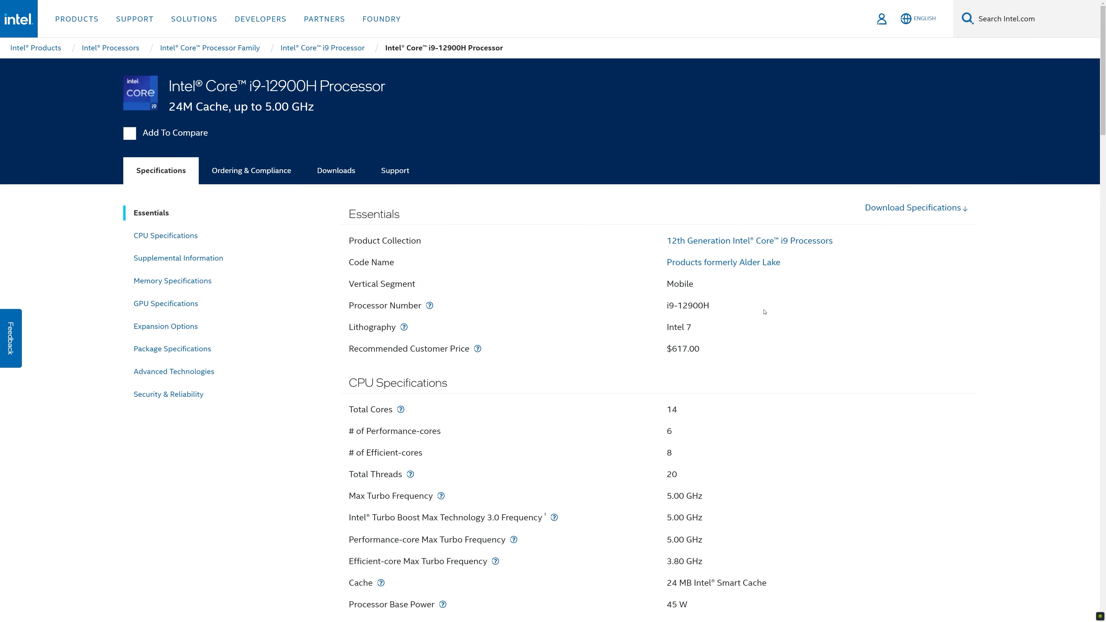
# Expand Display adapters to confirm the RTX 5080, then close the finished 572.60 driver install summary.
pyautogui.scroll(-3)
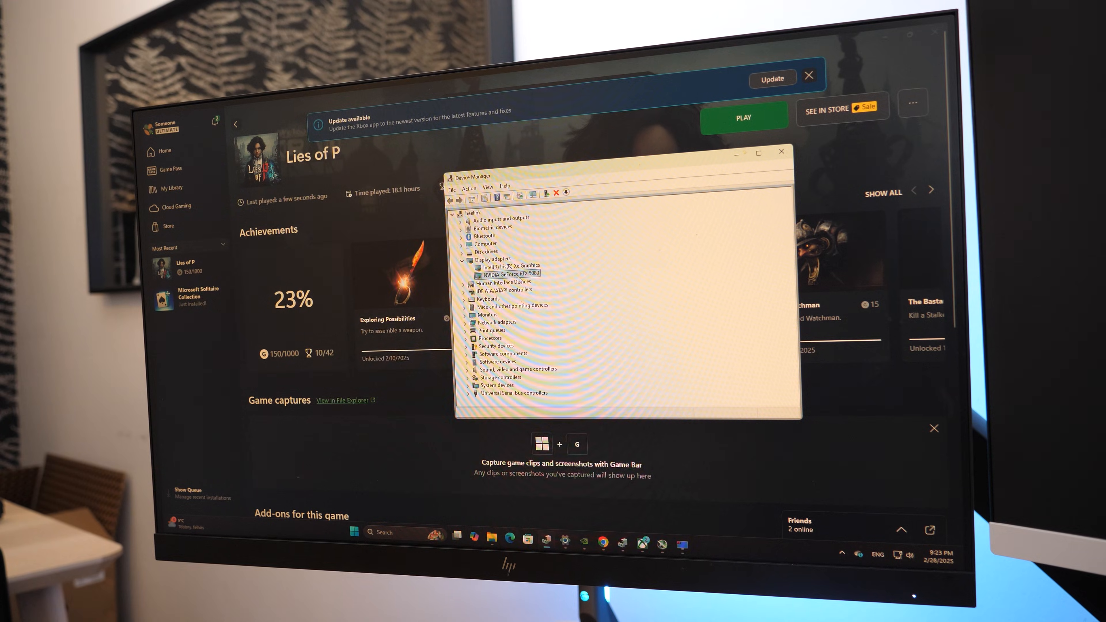
pyautogui.doubleClick(509, 273)
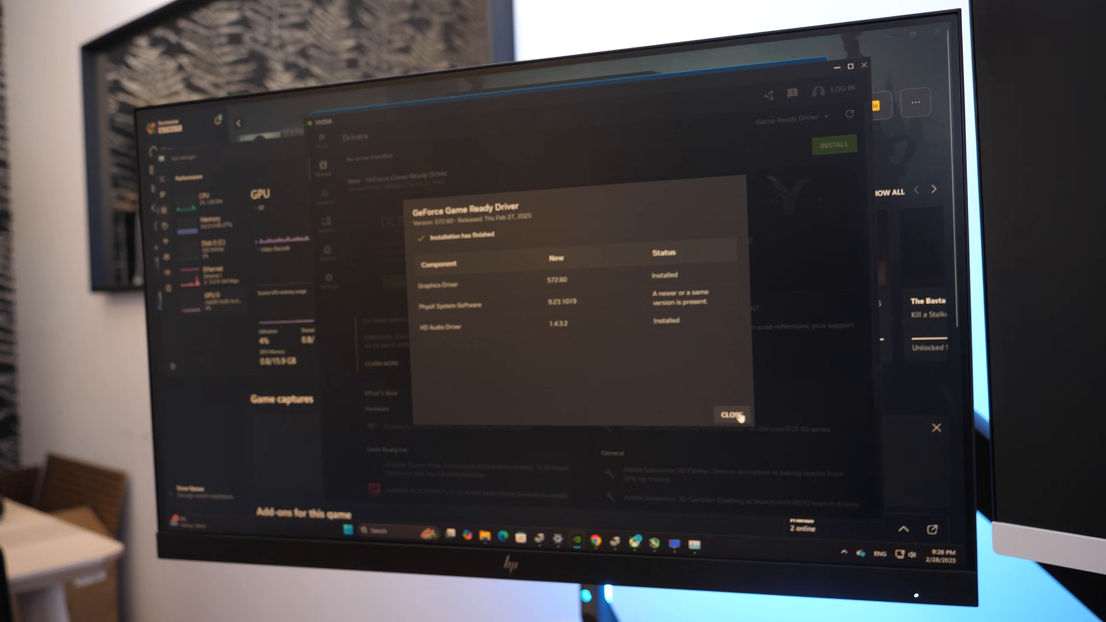
pyautogui.click(730, 415)
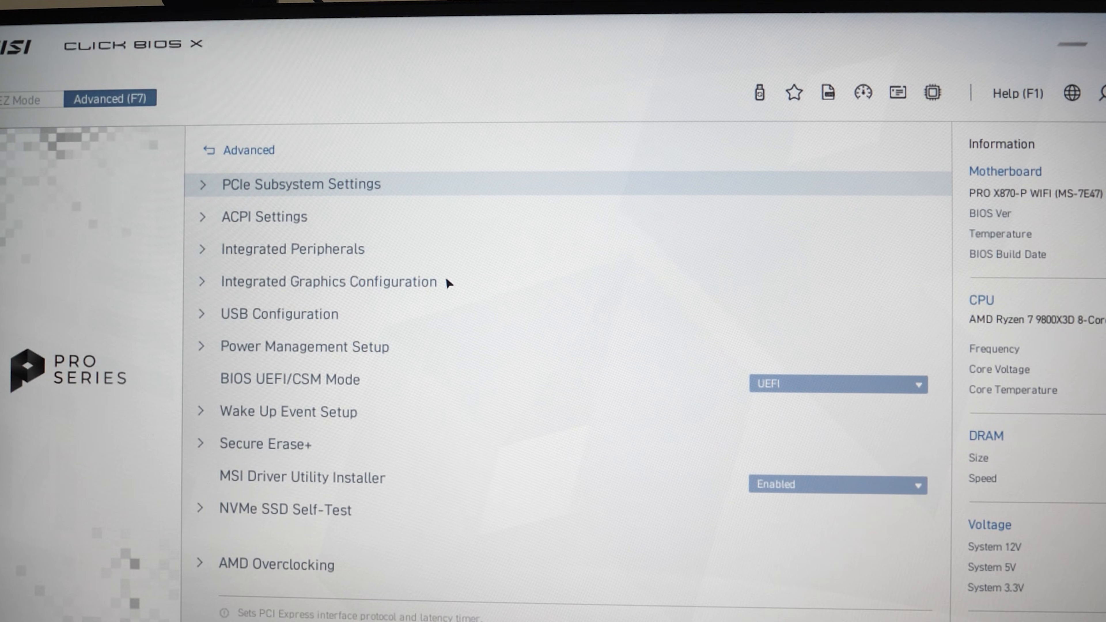
# In PCIe Subsystem Settings, list the PCI_E1 Gen Switch choices (Auto, Gen1–Gen5).
pyautogui.click(301, 184)
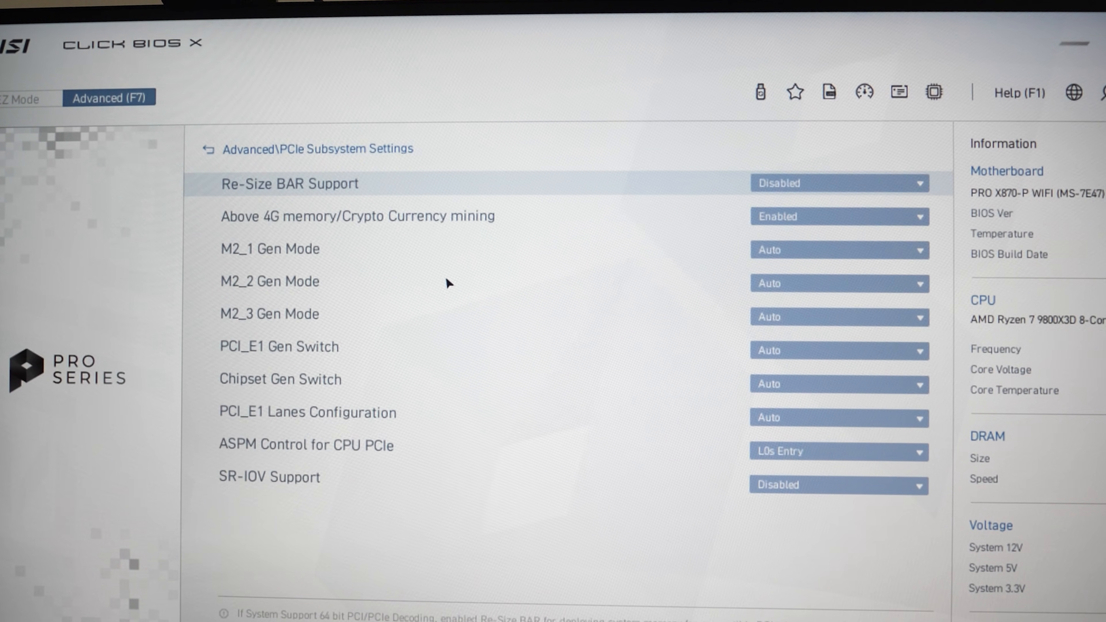
pyautogui.click(838, 182)
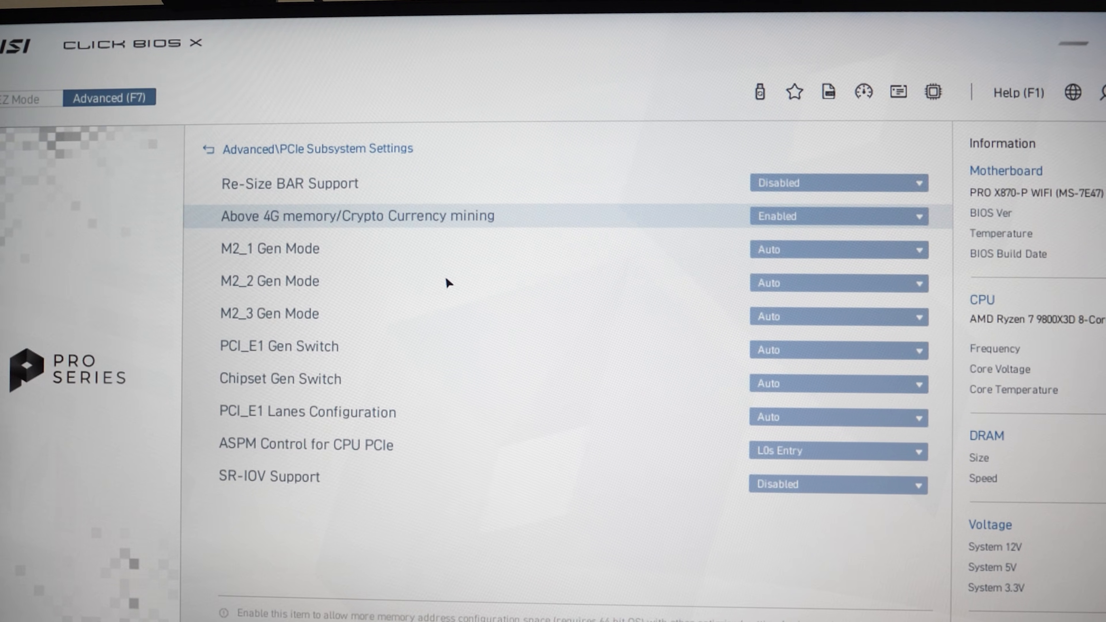
pyautogui.click(838, 350)
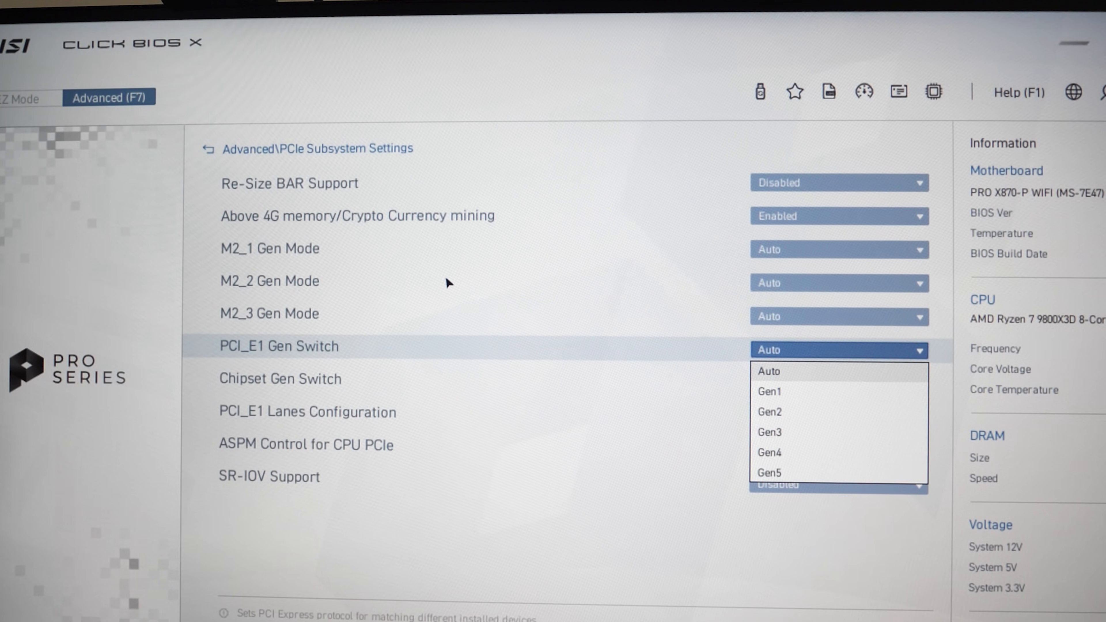